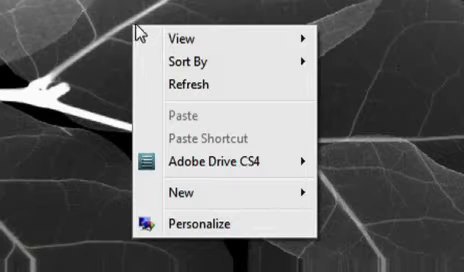
mouse_move(204, 224)
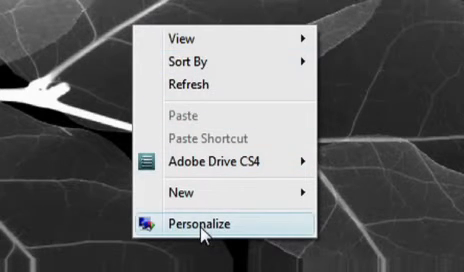
- Bring up the Personalization window from the desktop context menu's Personalize entry
left_click(204, 228)
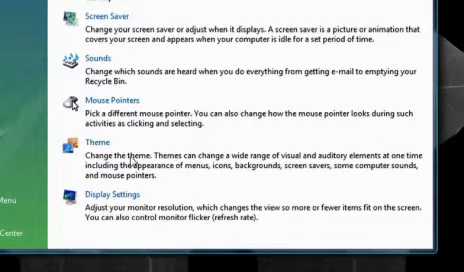